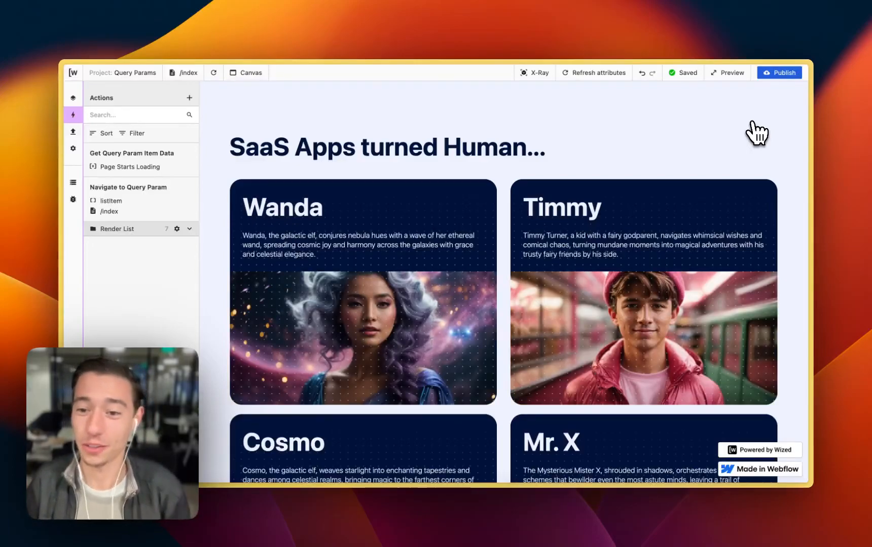
mouse_move(659, 150)
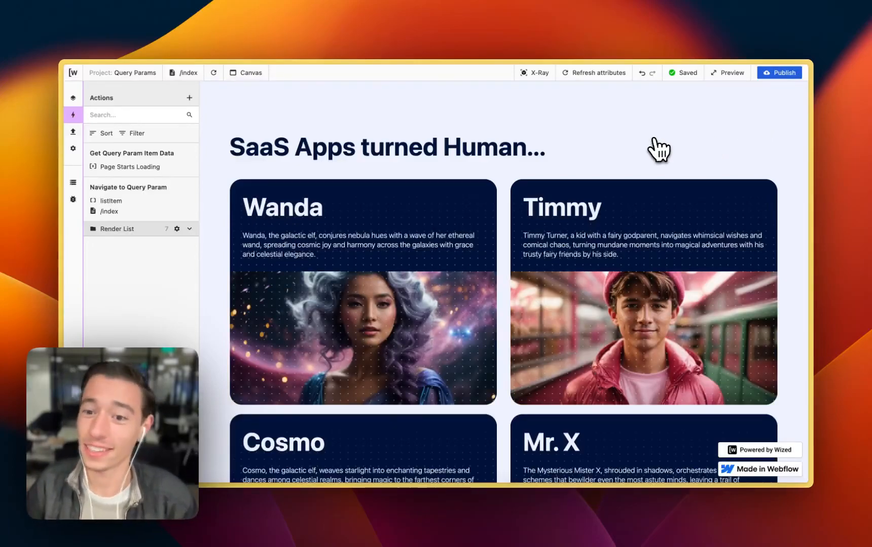
mouse_move(592, 157)
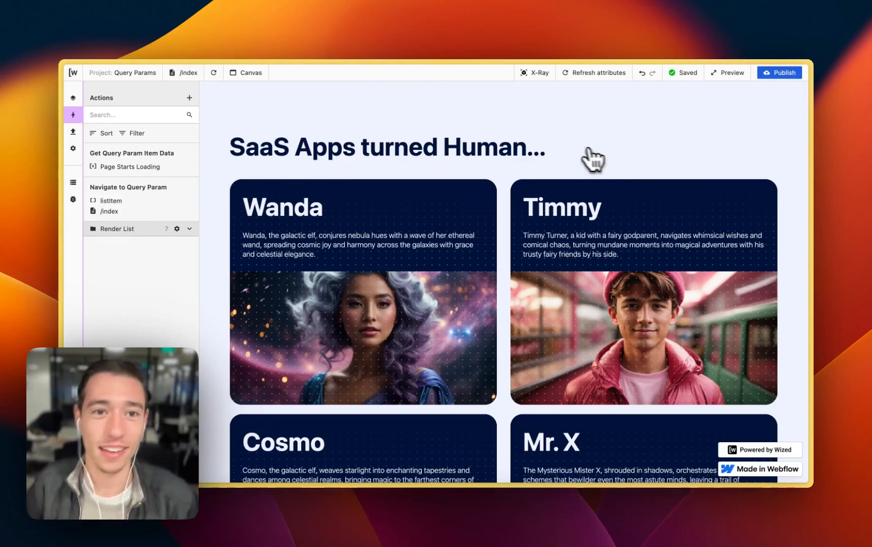
Switch the page selector from /index to /item to show the single Mr. X card
scroll(down, 3)
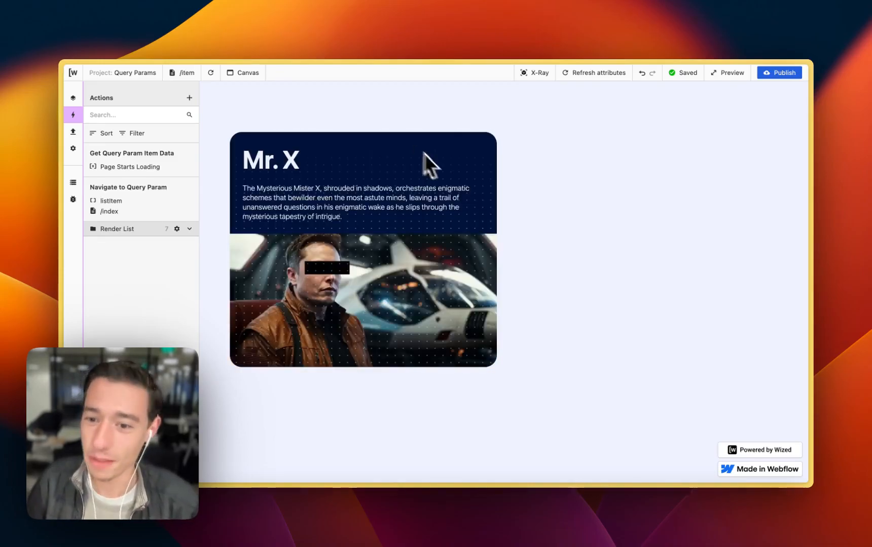
mouse_move(541, 204)
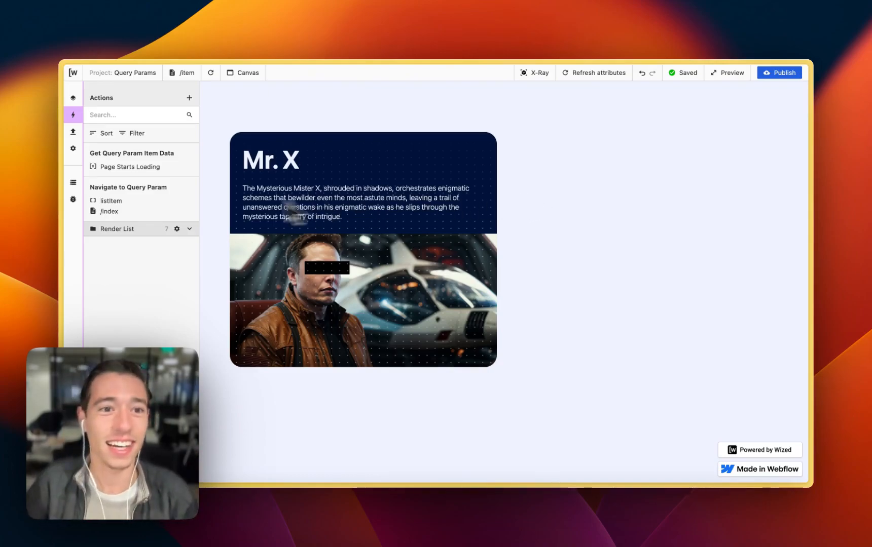
Review the Get Query Param Item Data condition, return to /index and select Navigate to Query Param
click(131, 153)
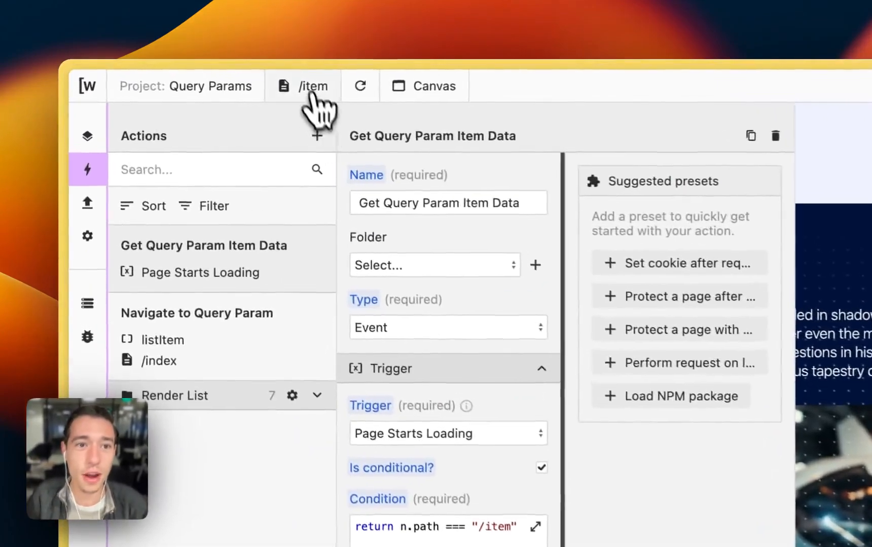
scroll(down, 3)
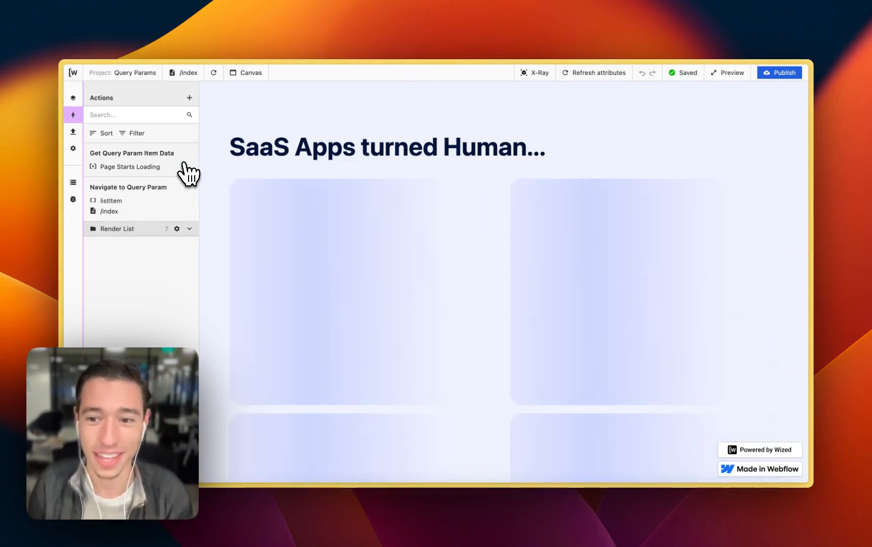
click(131, 153)
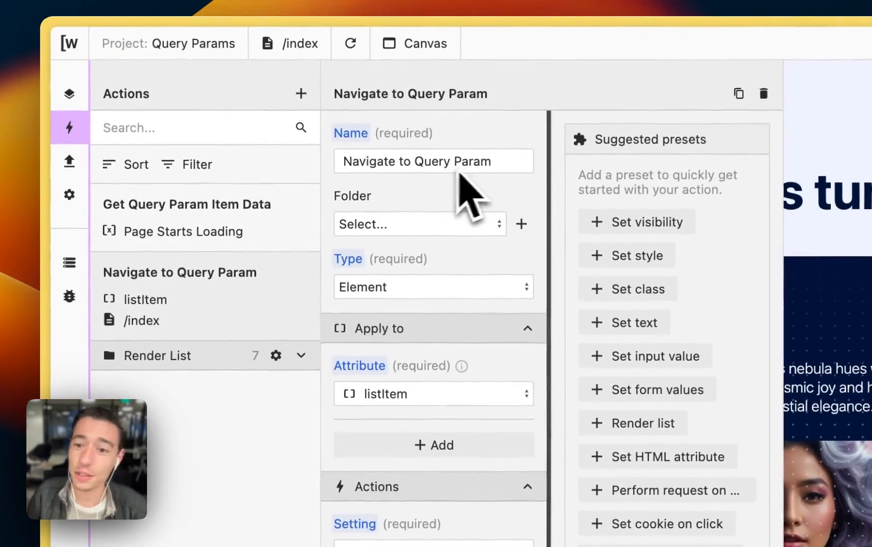
Scroll to the URL field and expand its Function Editor showing the item path plus id parameter
scroll(down, 3)
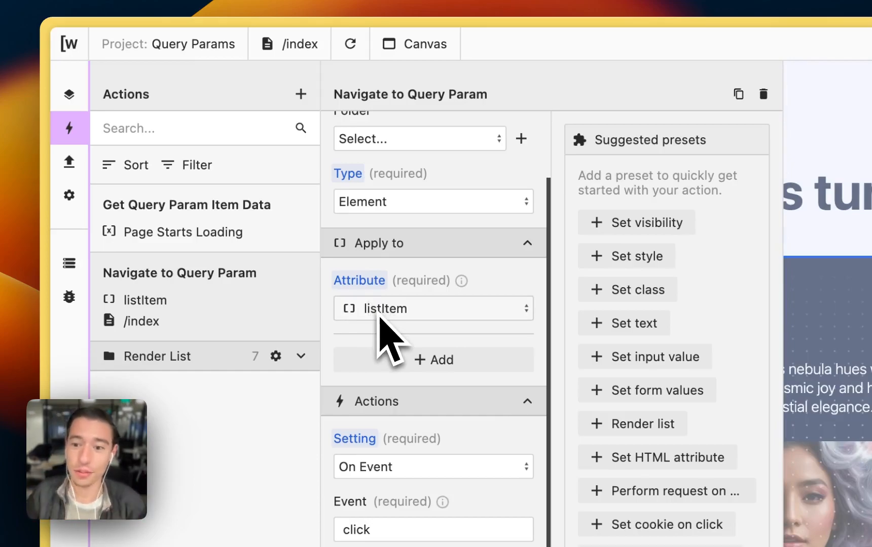
scroll(down, 3)
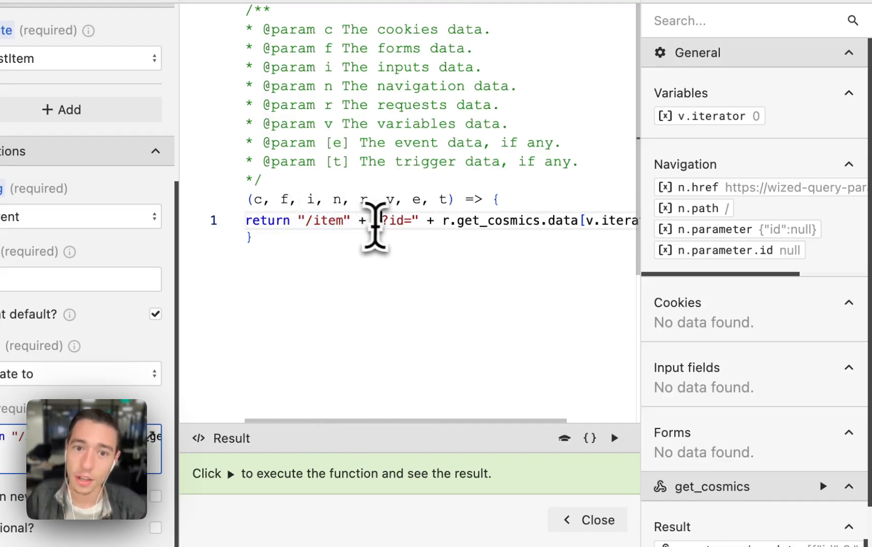
Run the URL expression to confirm it returns /item?id=2, then close the Function Editor
click(395, 221)
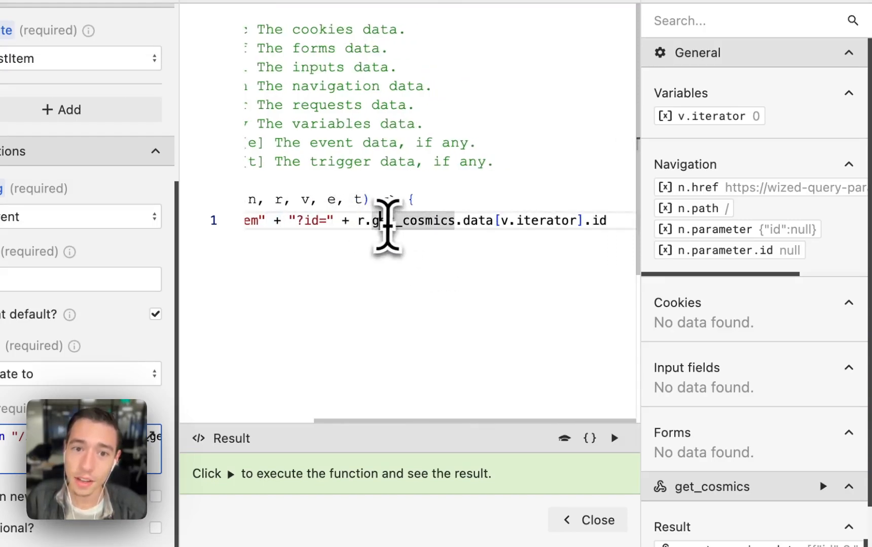
drag(383, 221, 606, 221)
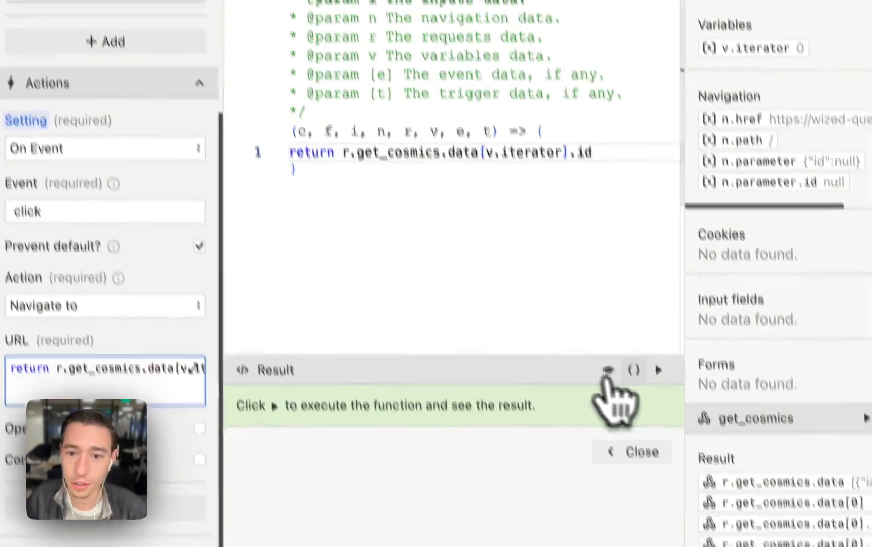
click(659, 372)
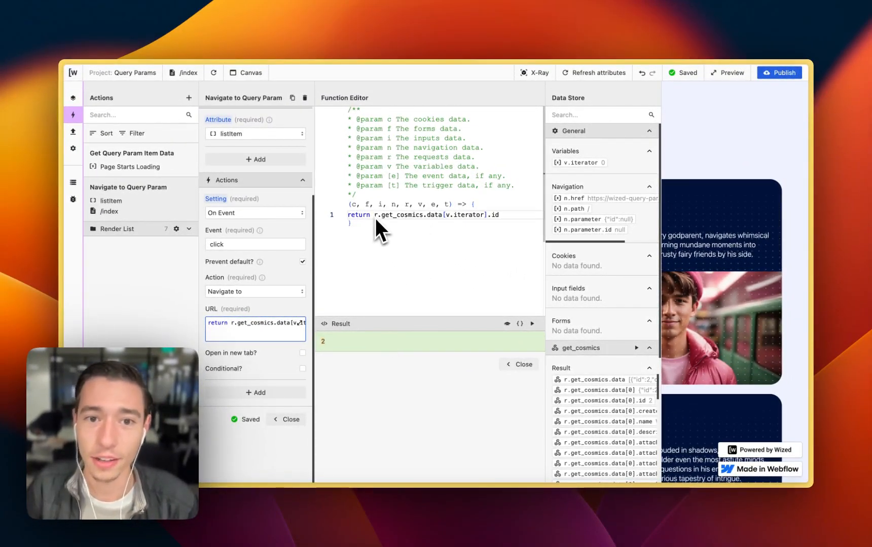
click(729, 72)
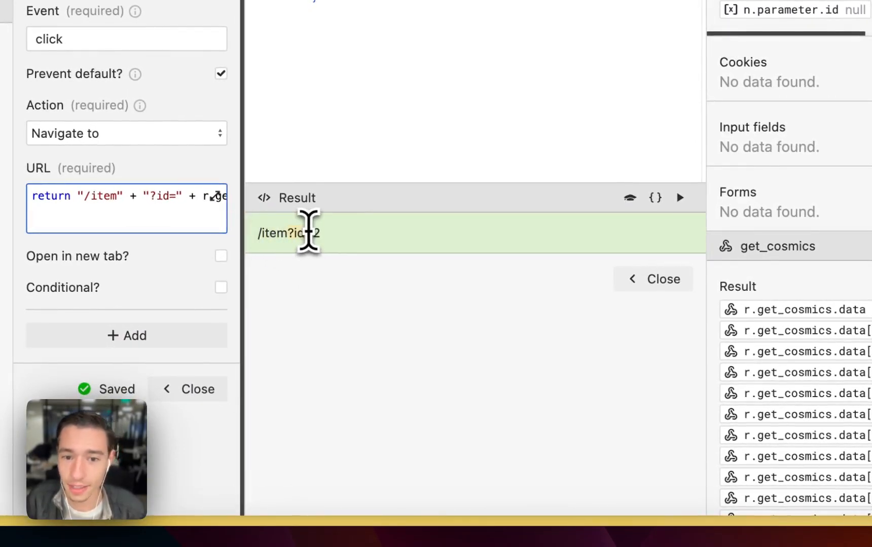
mouse_move(622, 342)
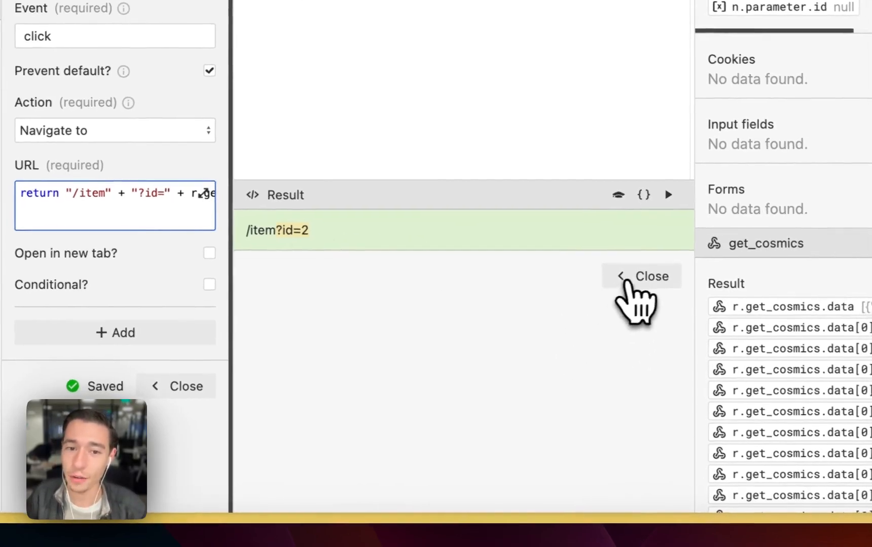
click(642, 276)
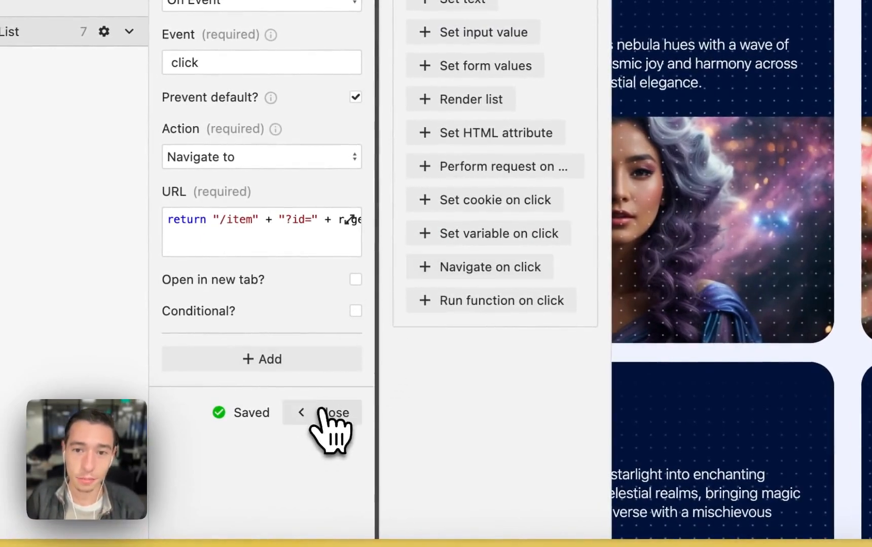
Close the action, preview /item with id = 4 and select Get Query Param Item Data
click(333, 413)
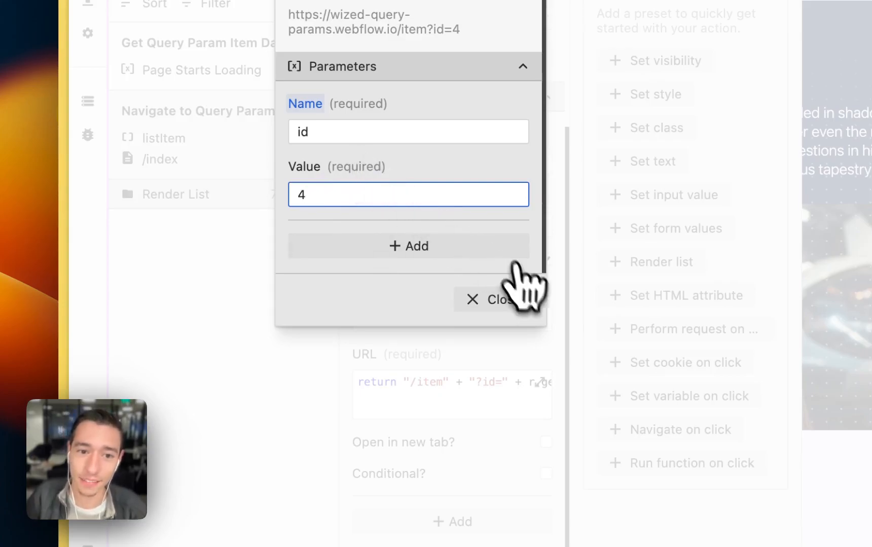
click(493, 299)
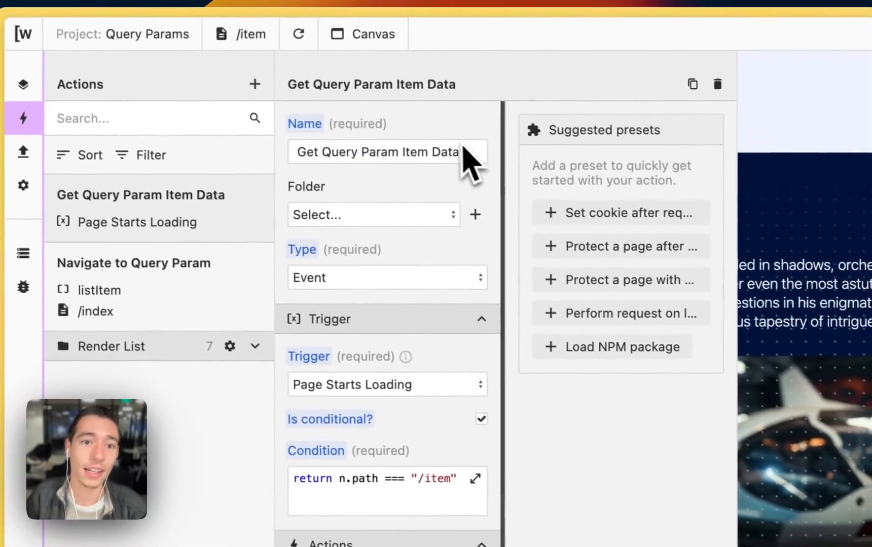
Review the page-load condition n.path === "/item" in the Function Editor, then select the get_param_item request
scroll(down, 3)
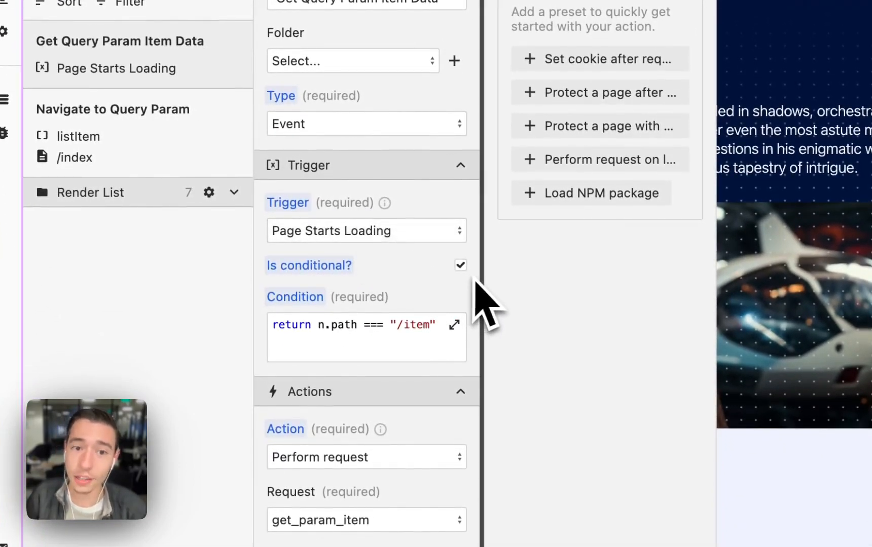
click(454, 324)
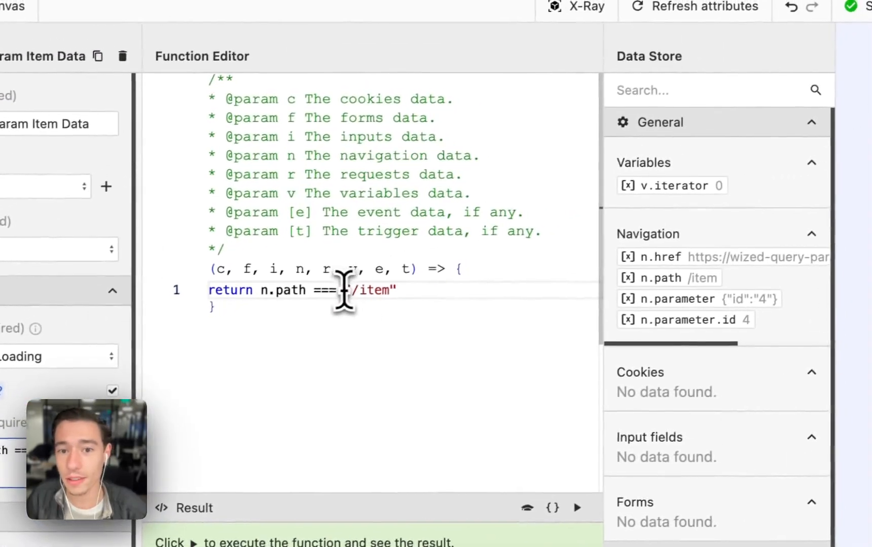
double_click(367, 291)
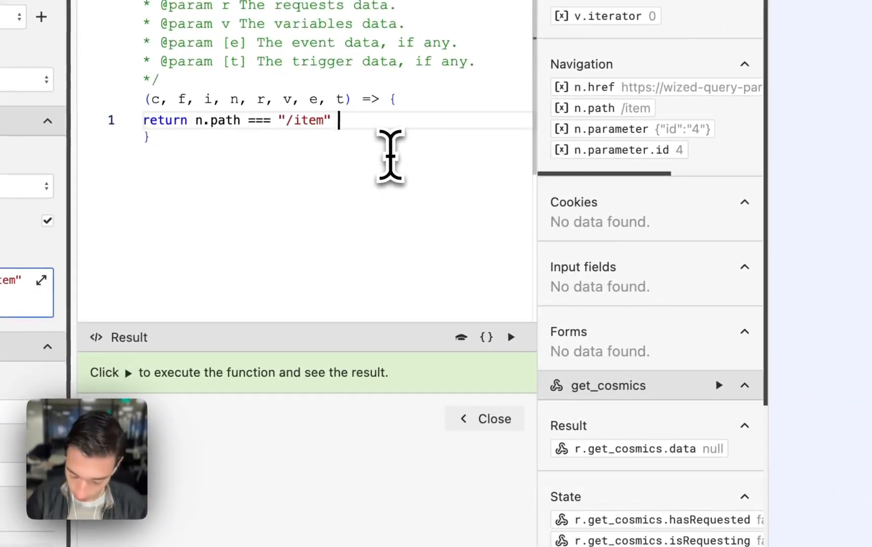
text(\)
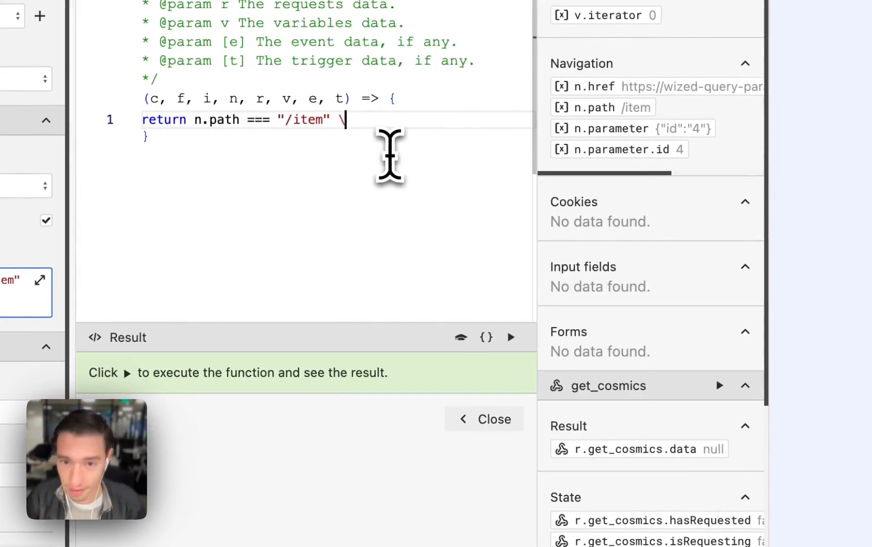
text(|)
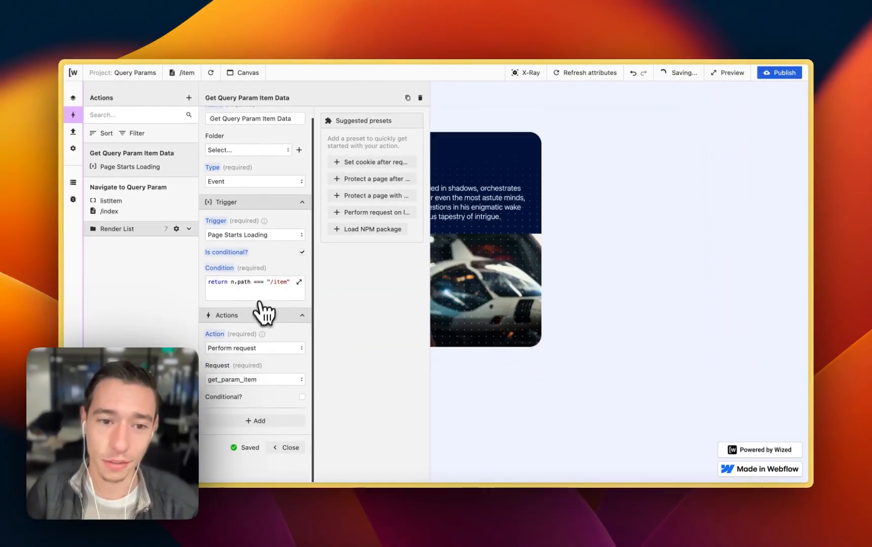
mouse_move(281, 383)
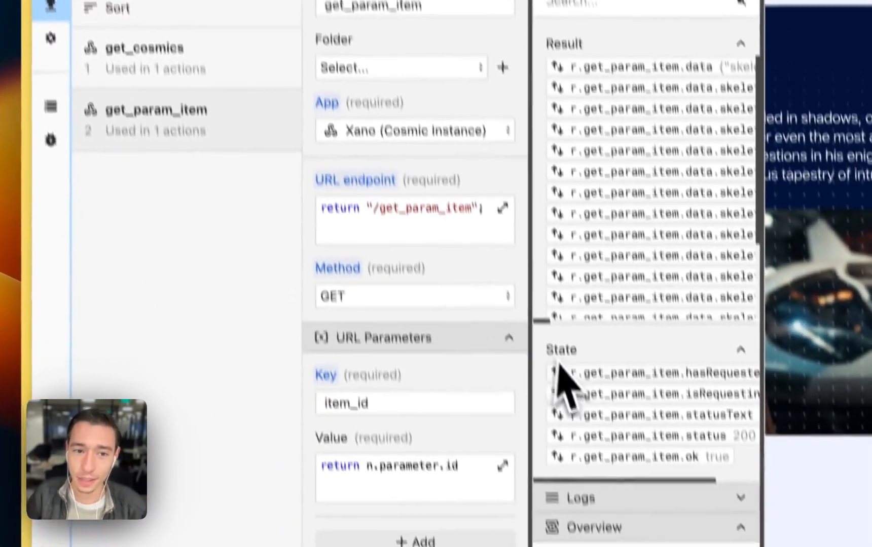
Add URL parameter item_id returning n.parameter.id and rerun get_param_item on the /item page
scroll(down, 3)
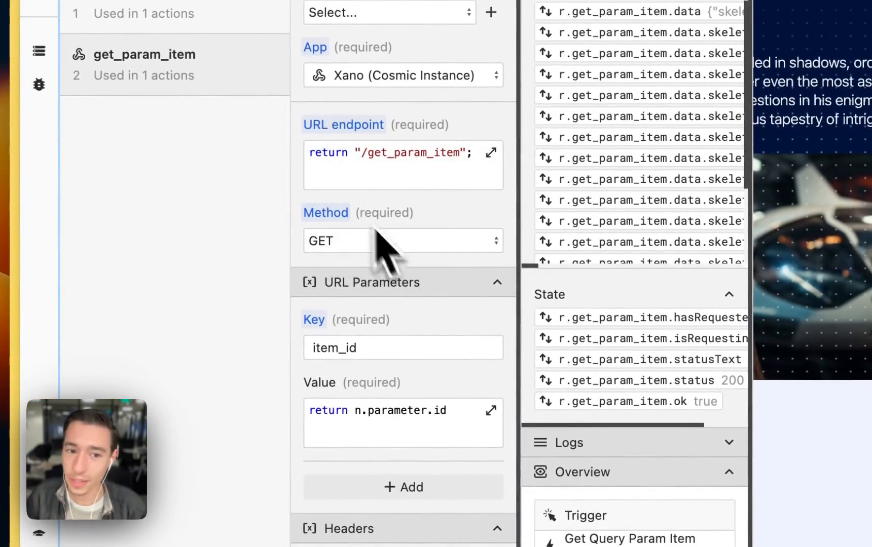
click(492, 410)
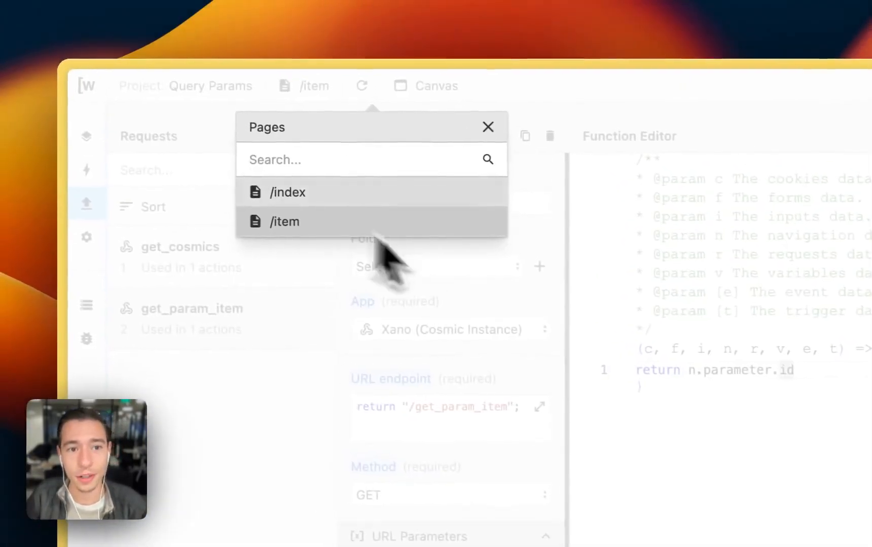
click(284, 222)
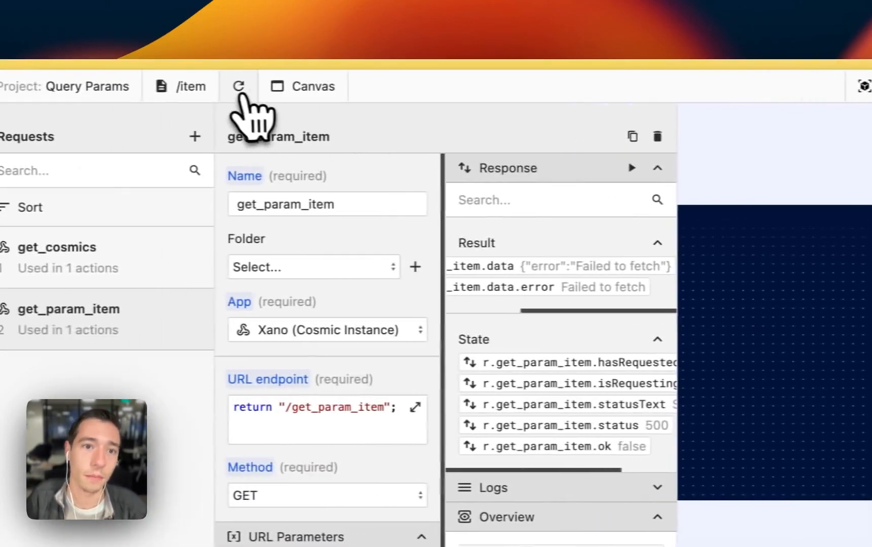
click(239, 87)
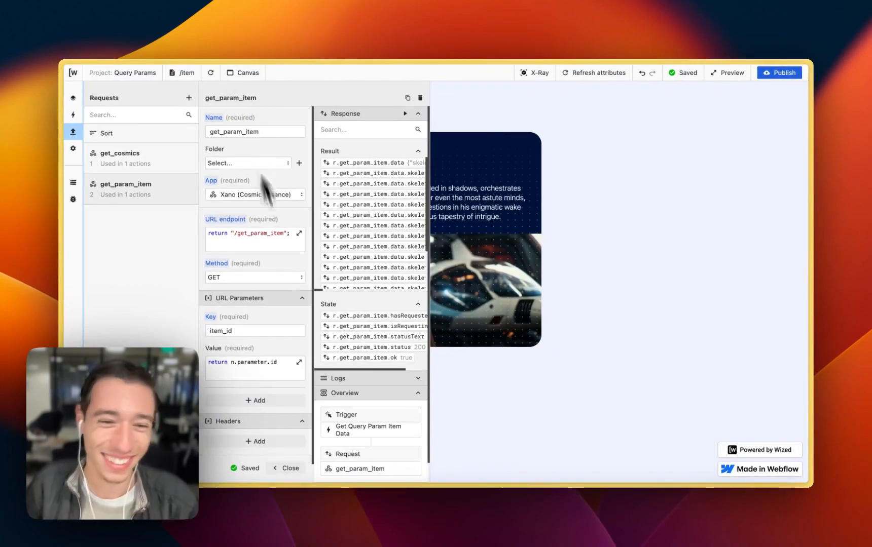
Set the canvas preview parameter id=4 and close the request so the Mr. X card renders
scroll(down, 3)
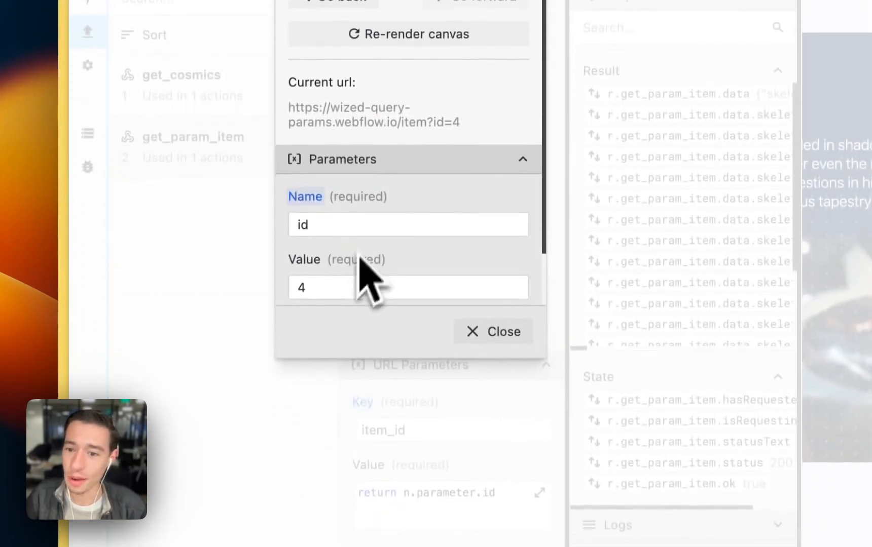
click(493, 331)
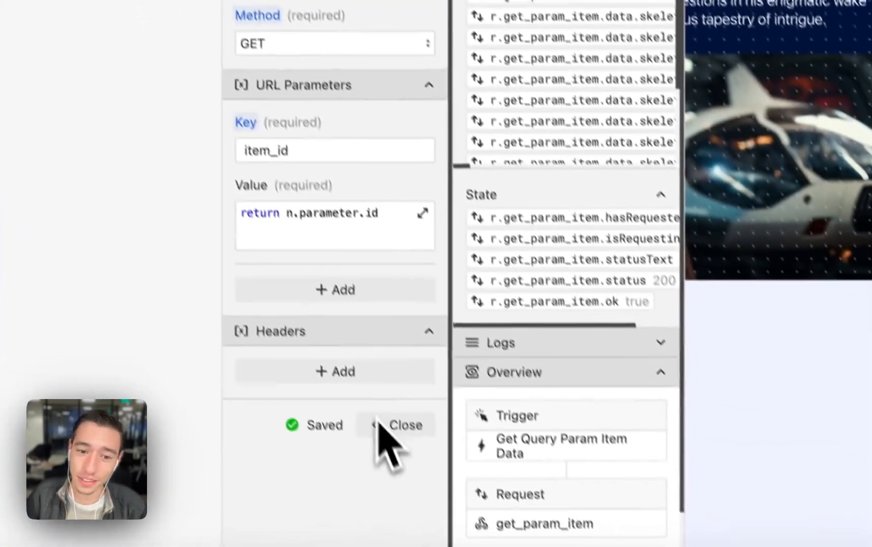
click(406, 425)
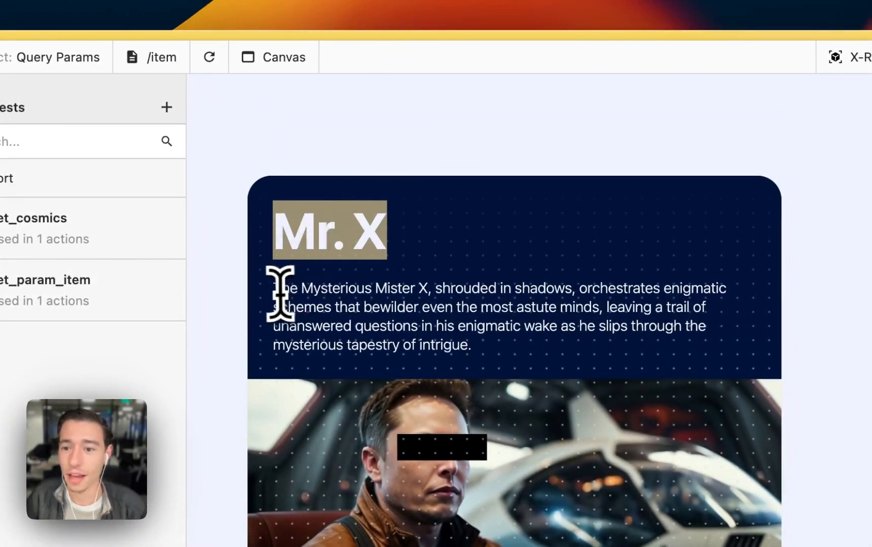
Expand the Render List folder and select 4. Set Skelton Visibility
click(87, 165)
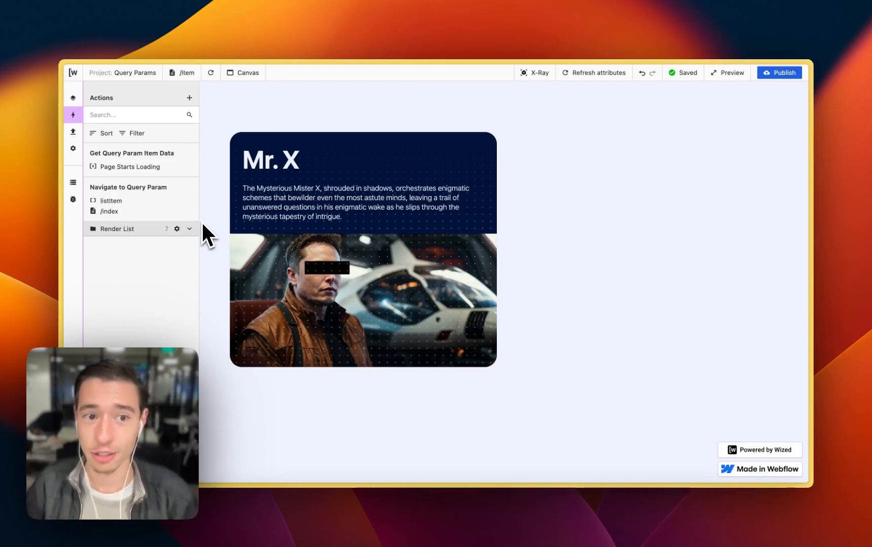
click(188, 228)
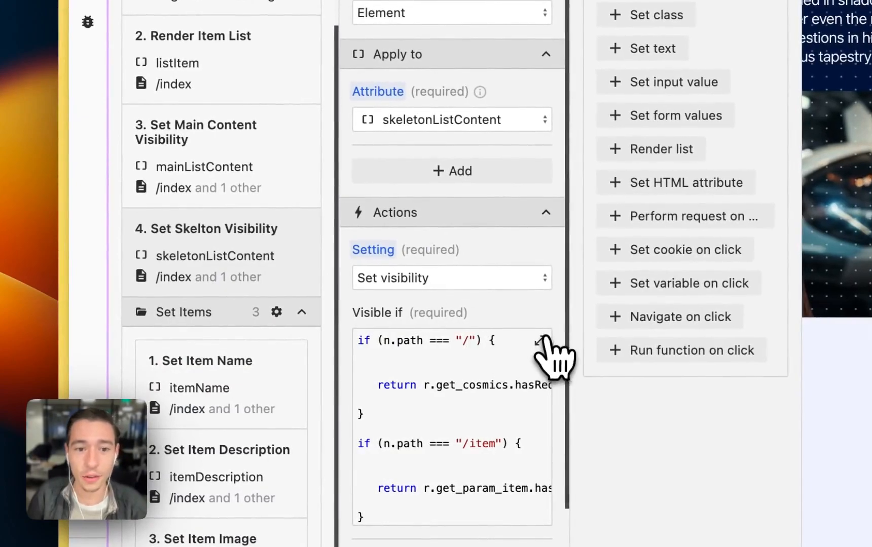
Expand the Visible if condition and highlight get_cosmics, the /item branch and hasRequested in both branches
click(544, 341)
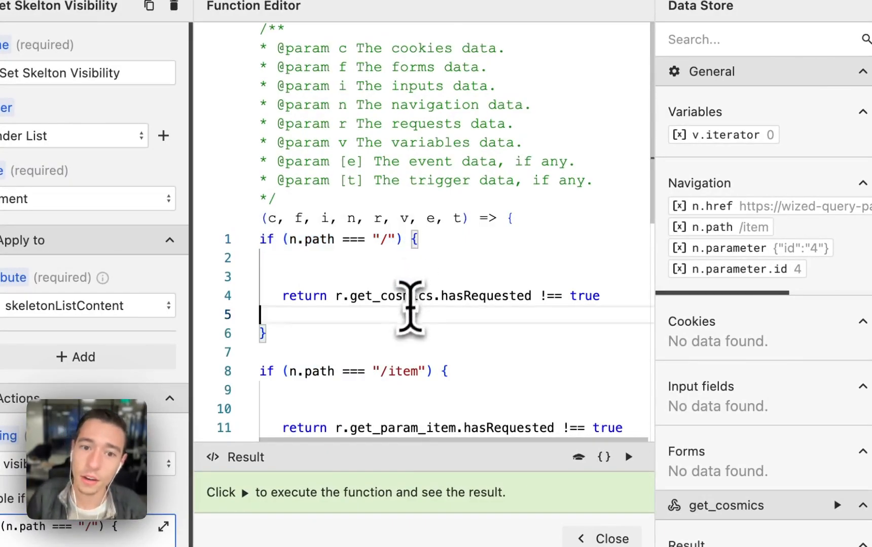
double_click(305, 296)
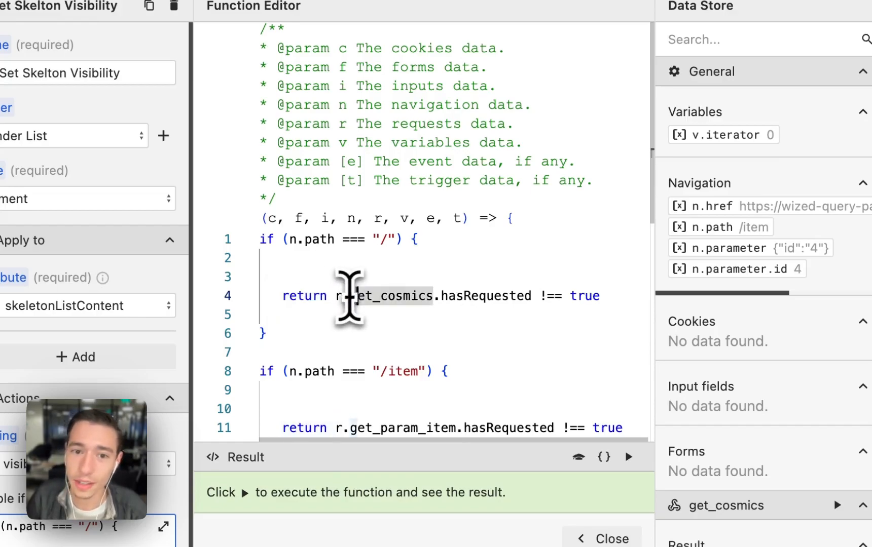
drag(340, 296, 534, 296)
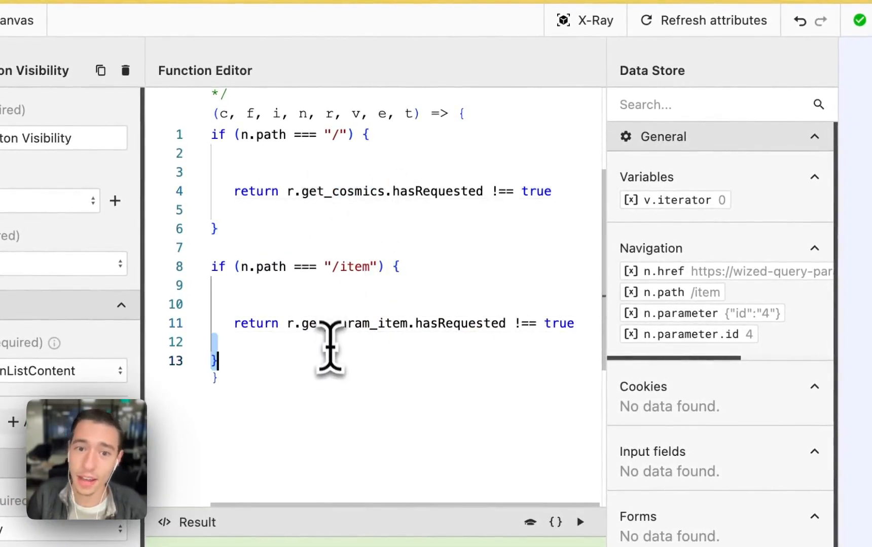
double_click(329, 323)
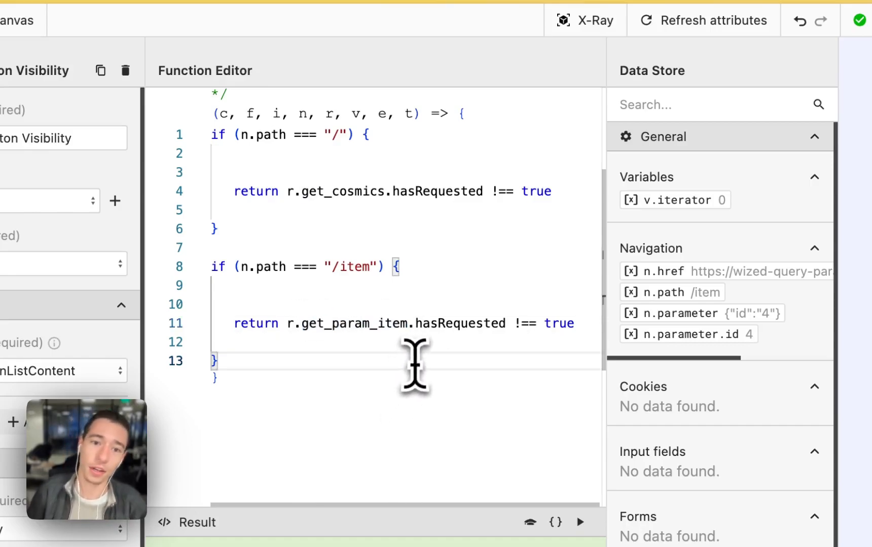
click(398, 266)
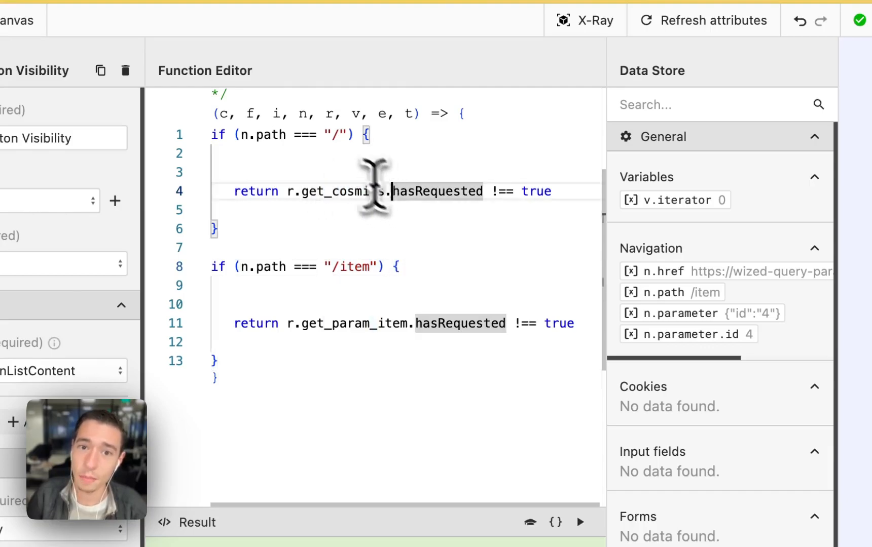
double_click(353, 192)
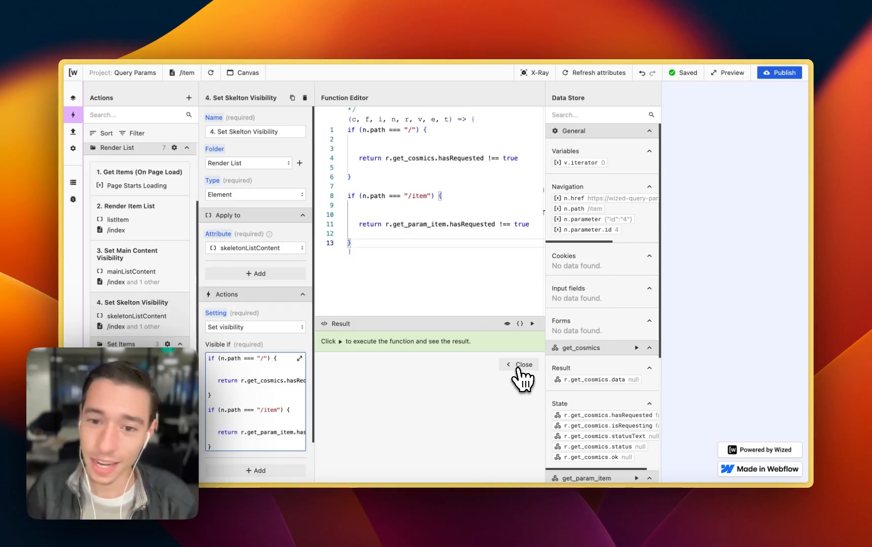
Review Set Item Name's code: get_cosmics names on / and skeleton_item.name from get_param_item on /item
click(518, 365)
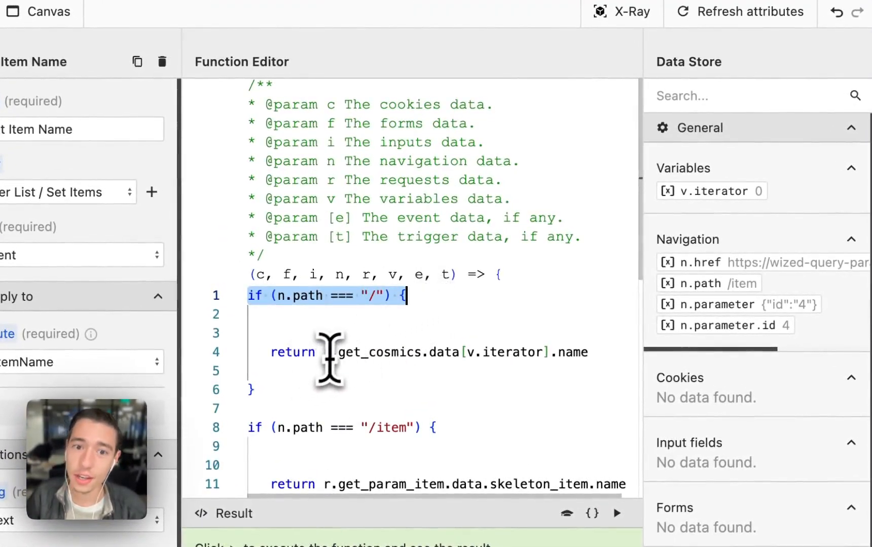
double_click(347, 353)
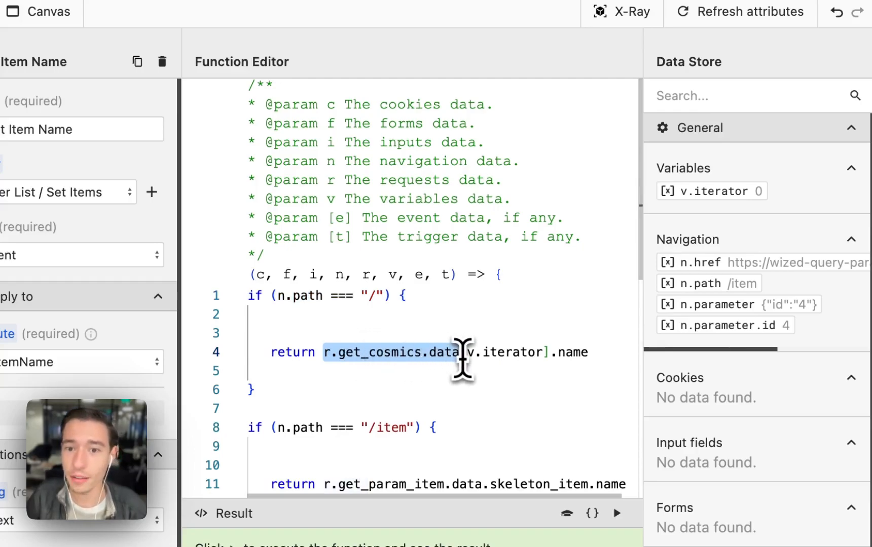
drag(456, 353, 589, 353)
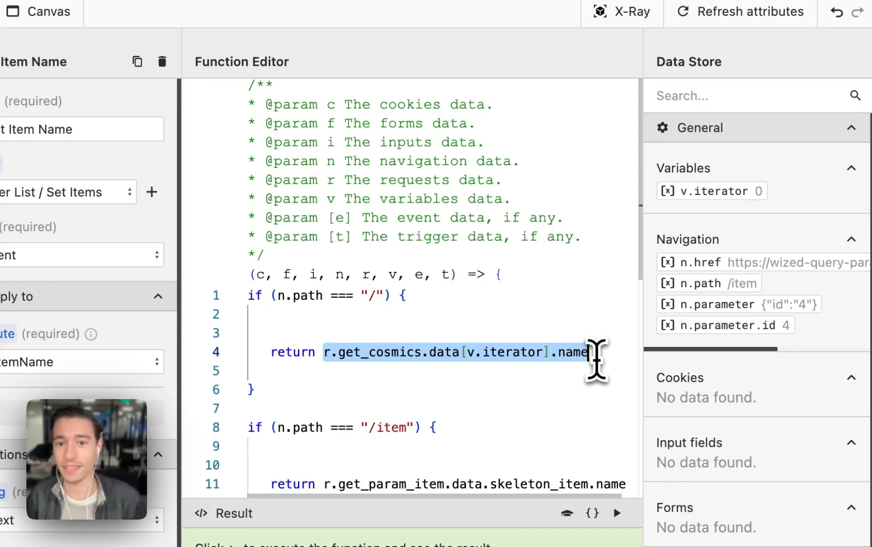
mouse_move(578, 367)
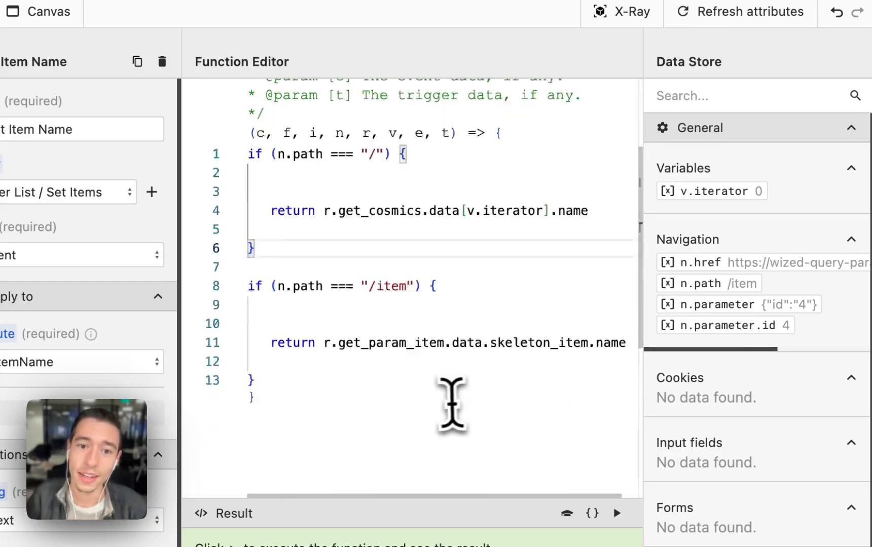
double_click(389, 148)
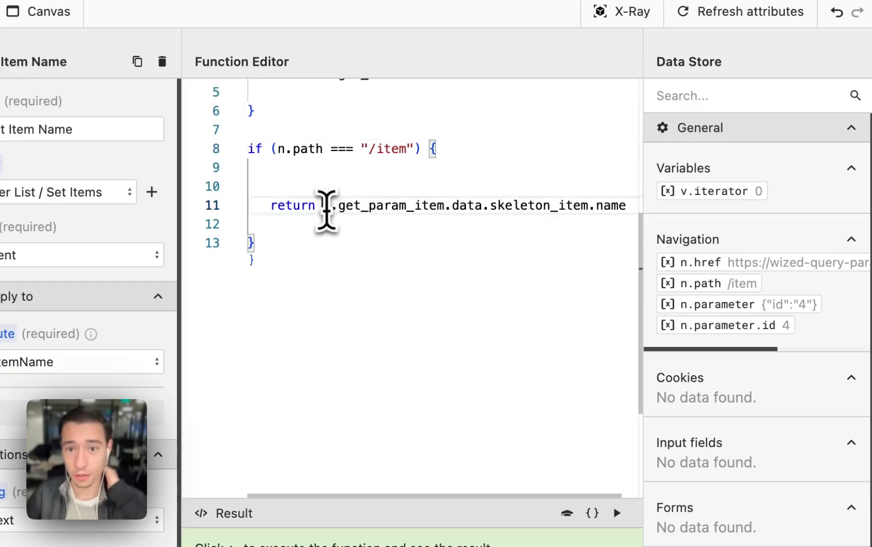
drag(326, 206, 620, 206)
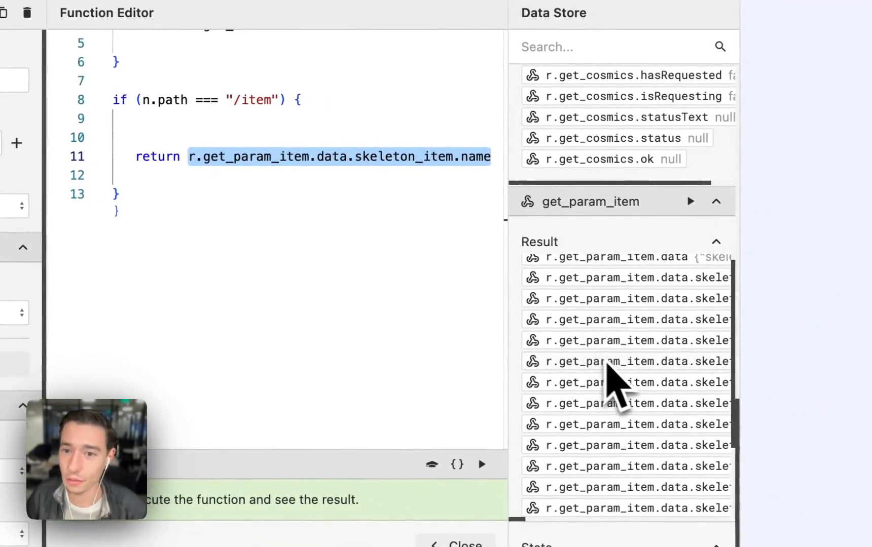
Rerun get_cosmics from the Data Store and browse its 200 result records such as Wanda and Cosmo
scroll(down, 3)
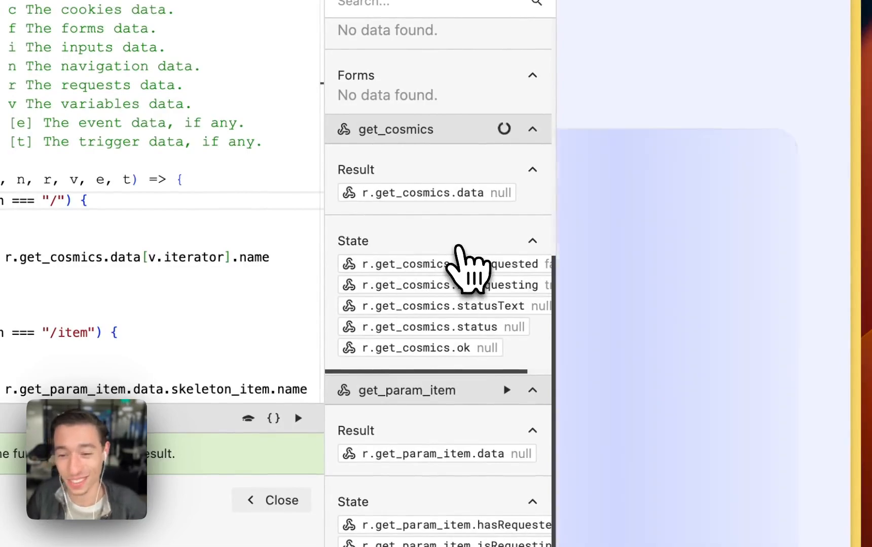
click(503, 129)
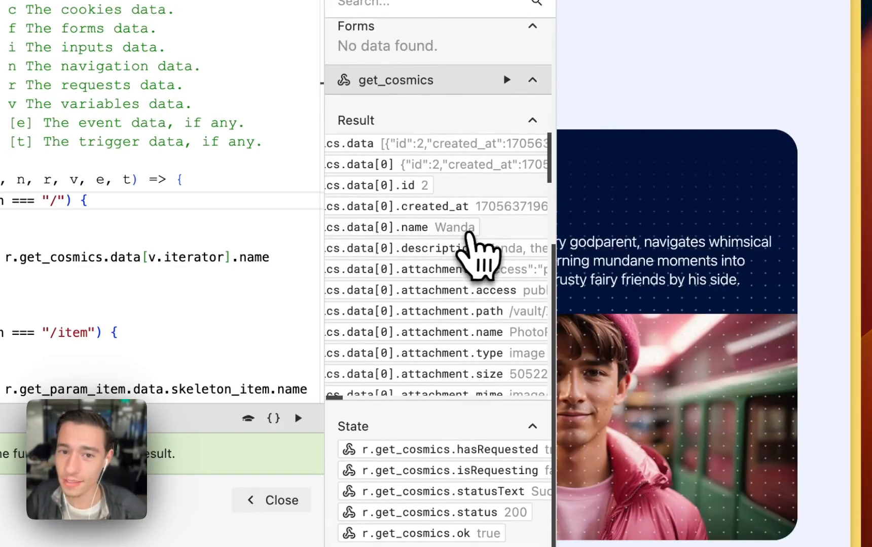
scroll(down, 3)
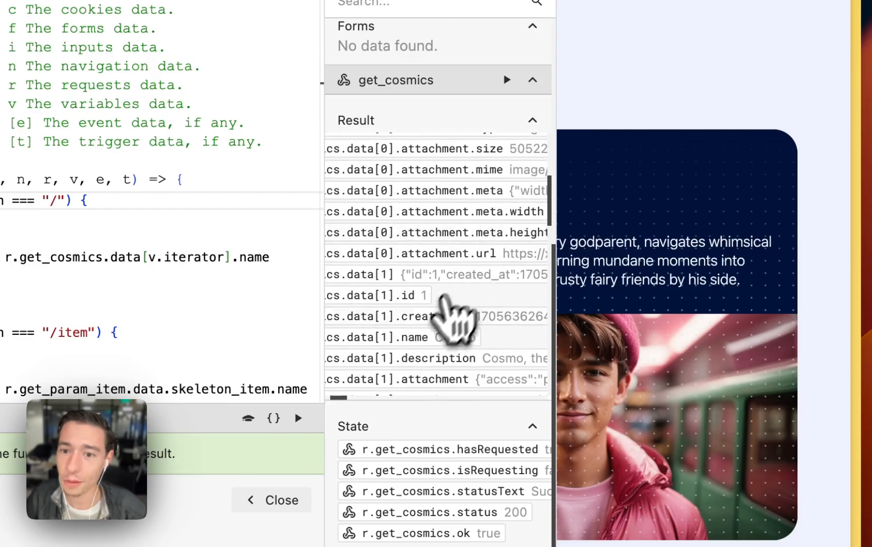
scroll(down, 3)
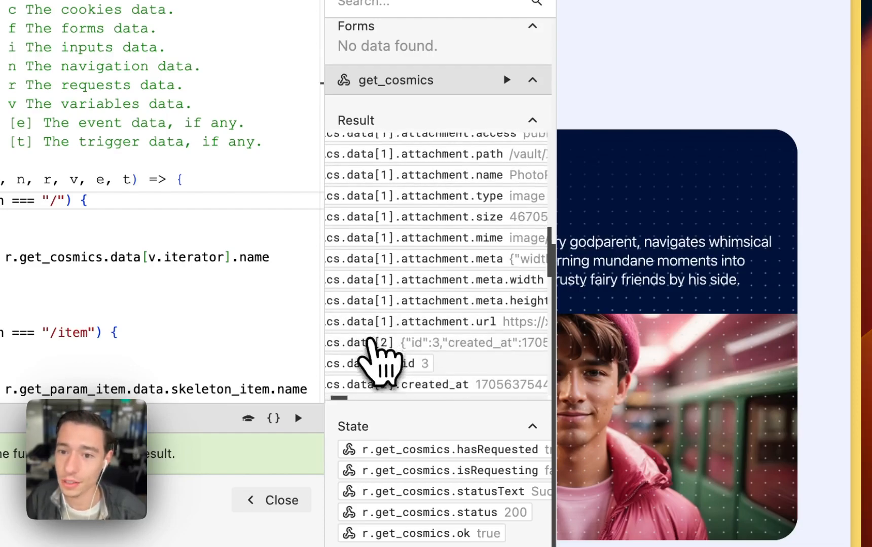
scroll(down, 3)
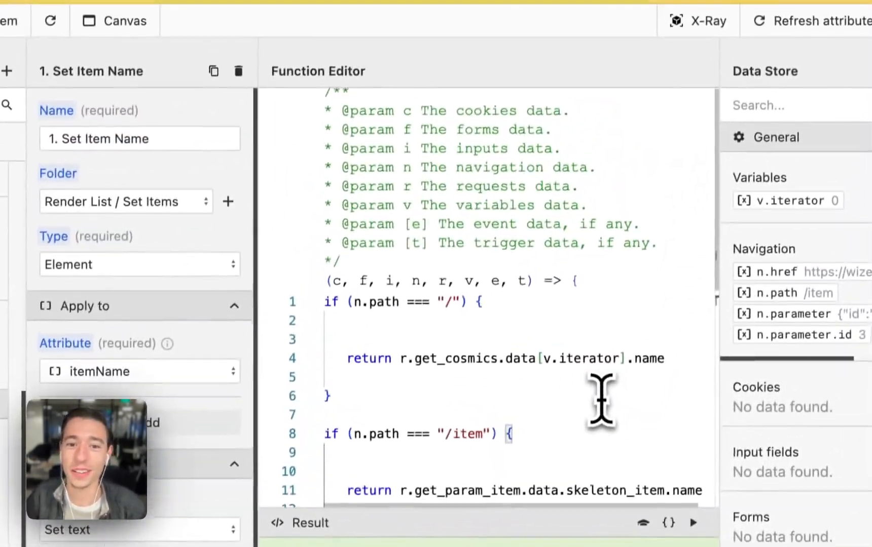
Browse the get_param_item result showing skeleton_item id 3 named Timmy under the /item branch
scroll(down, 3)
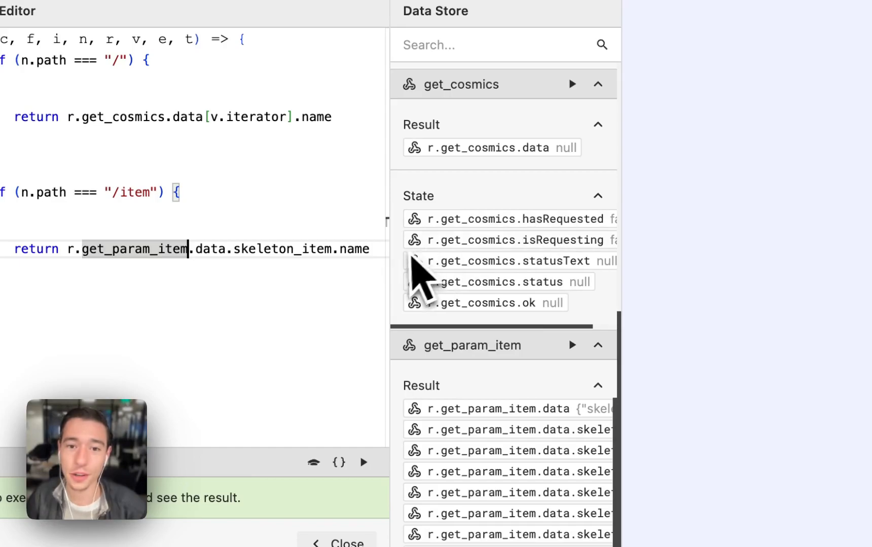
scroll(down, 3)
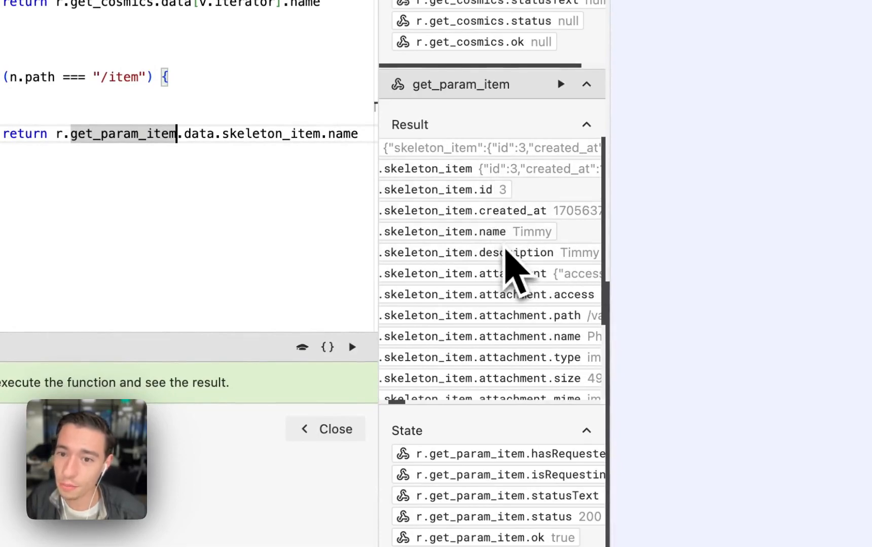
mouse_move(351, 311)
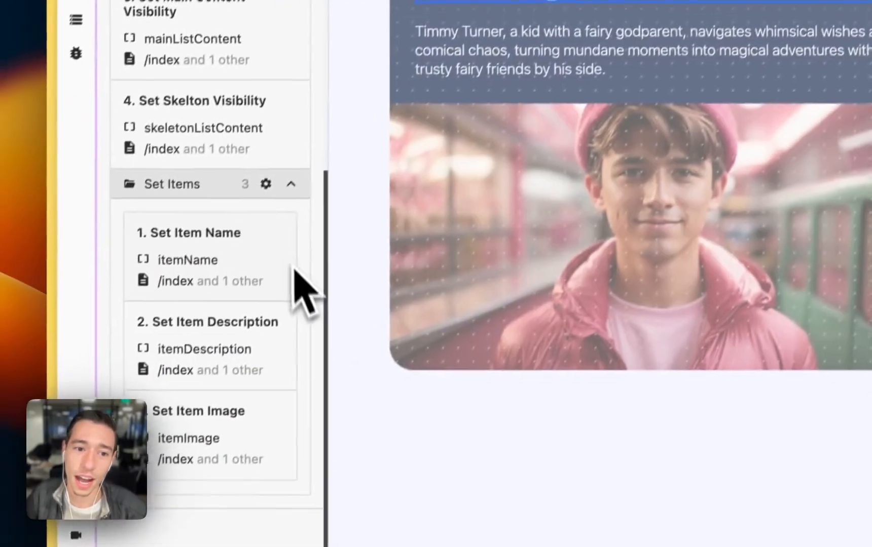
scroll(down, 3)
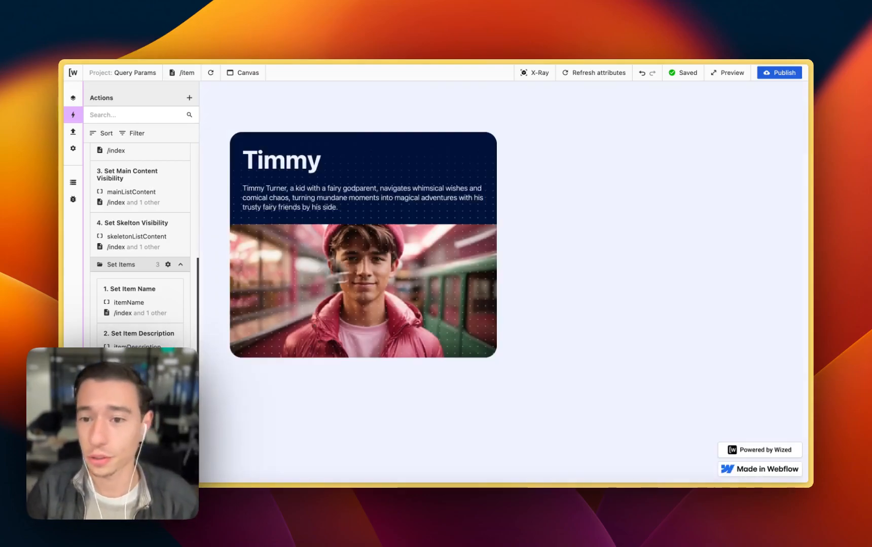
mouse_move(541, 261)
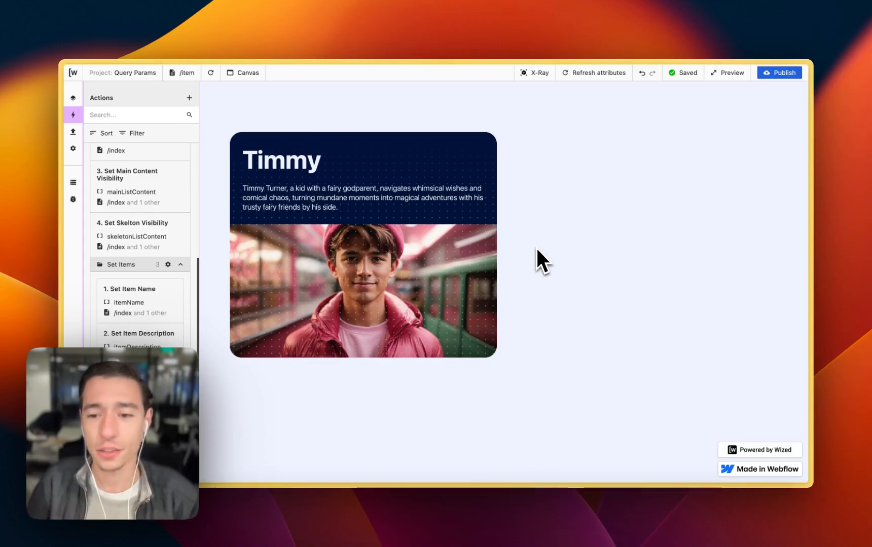